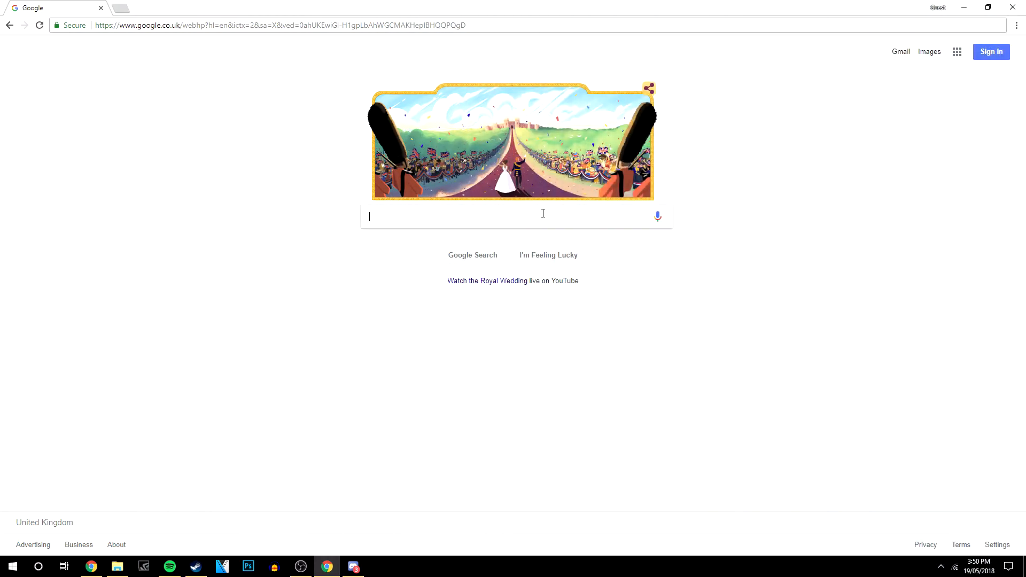
Search Google for 'discord' to reach the official Discord site
text(discord)
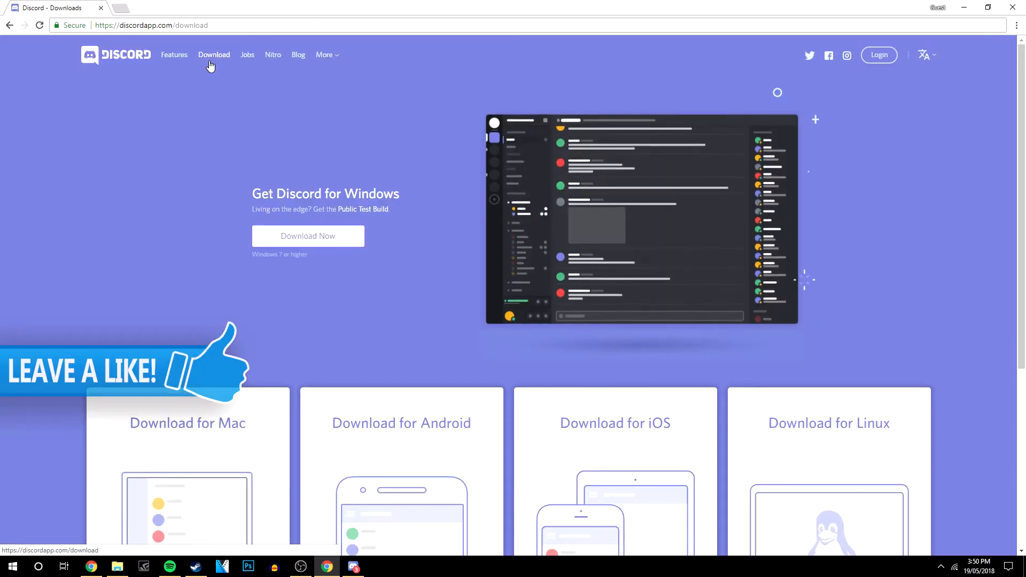
Download the Discord installer via 'Download Now' under Get Discord for Windows
scroll(down, 3)
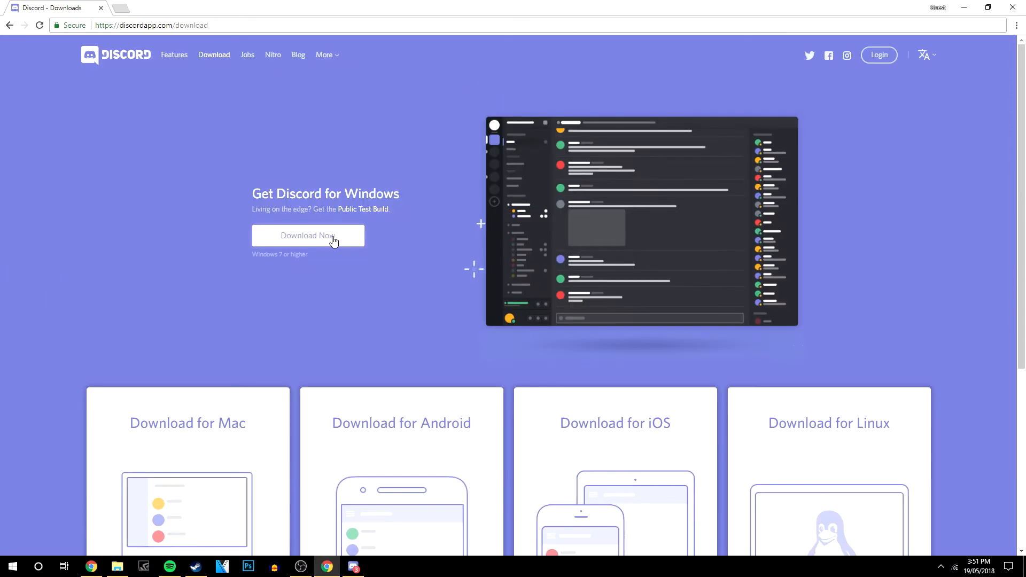
click(307, 235)
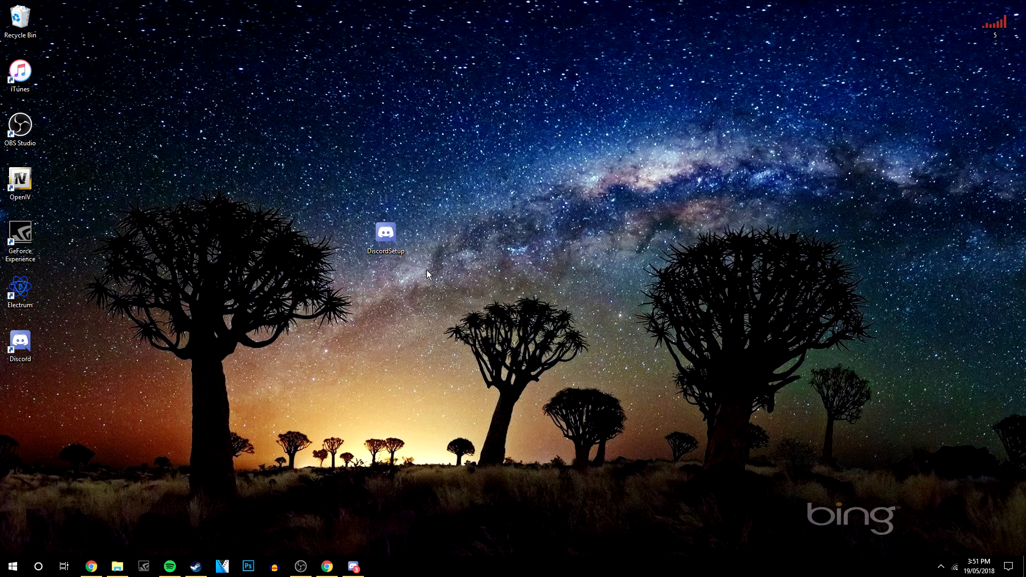
Move the DiscordSetup installer icon higher up on the desktop
drag(385, 232, 467, 179)
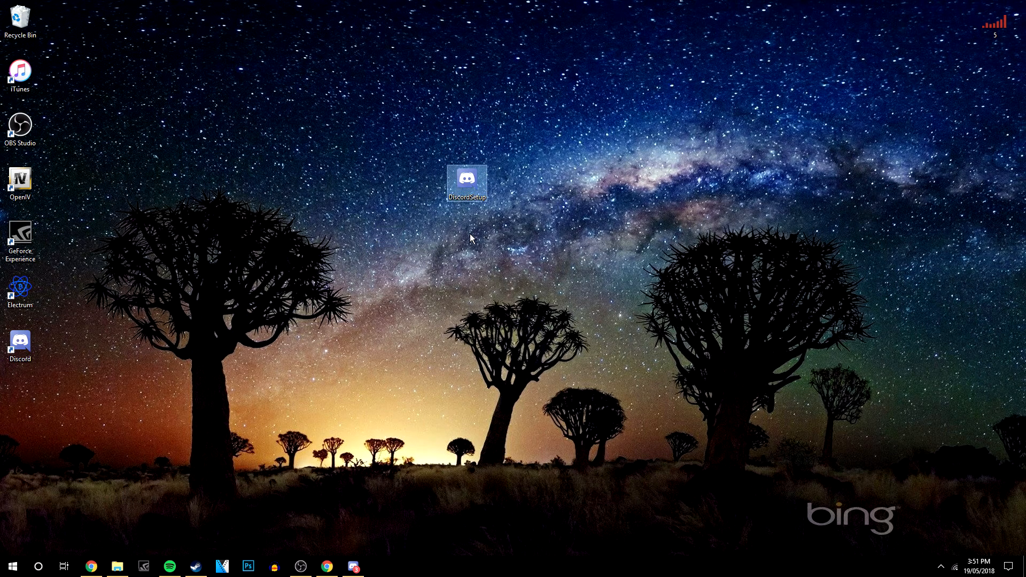
mouse_move(466, 180)
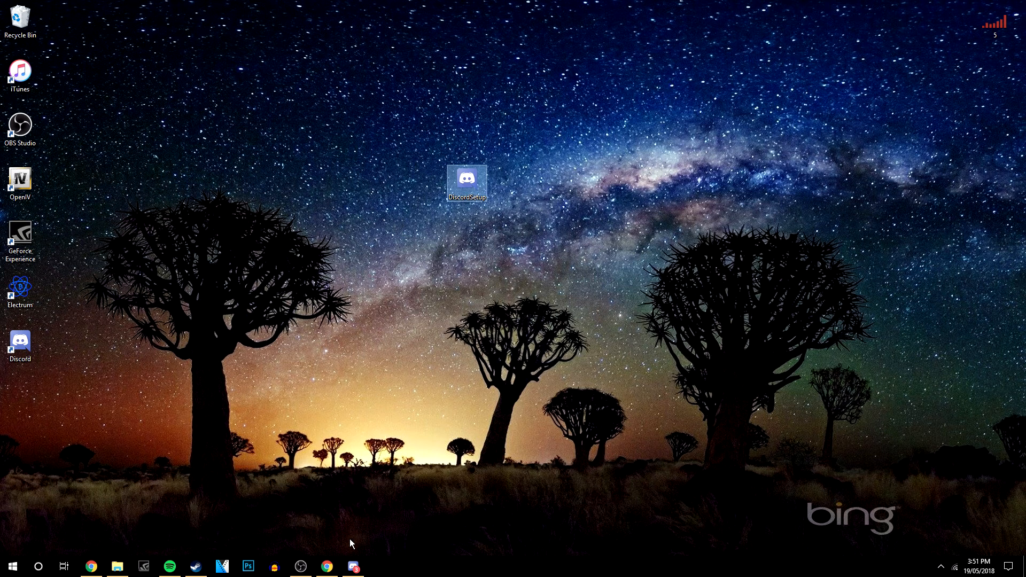
mouse_move(524, 181)
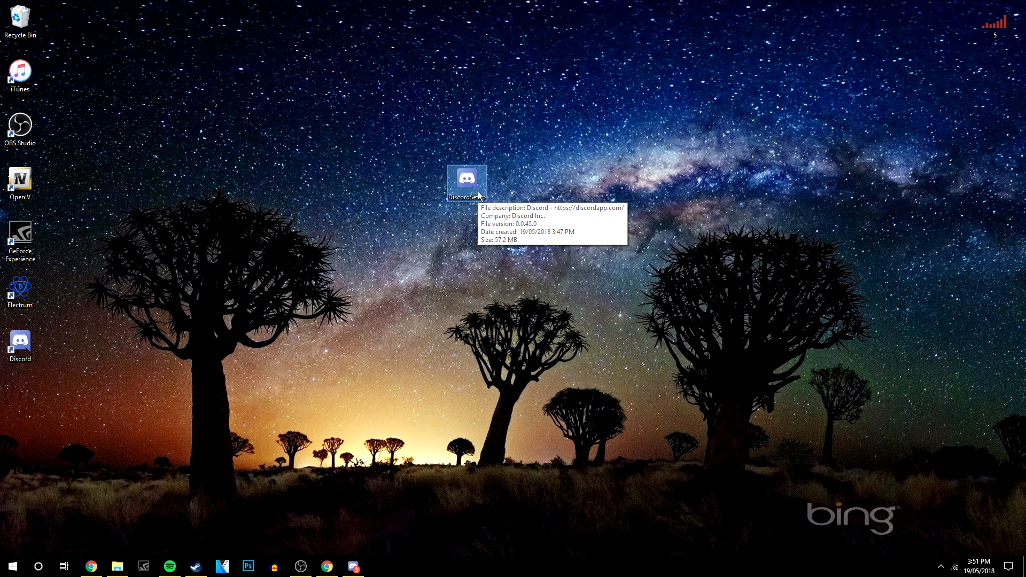
mouse_move(643, 264)
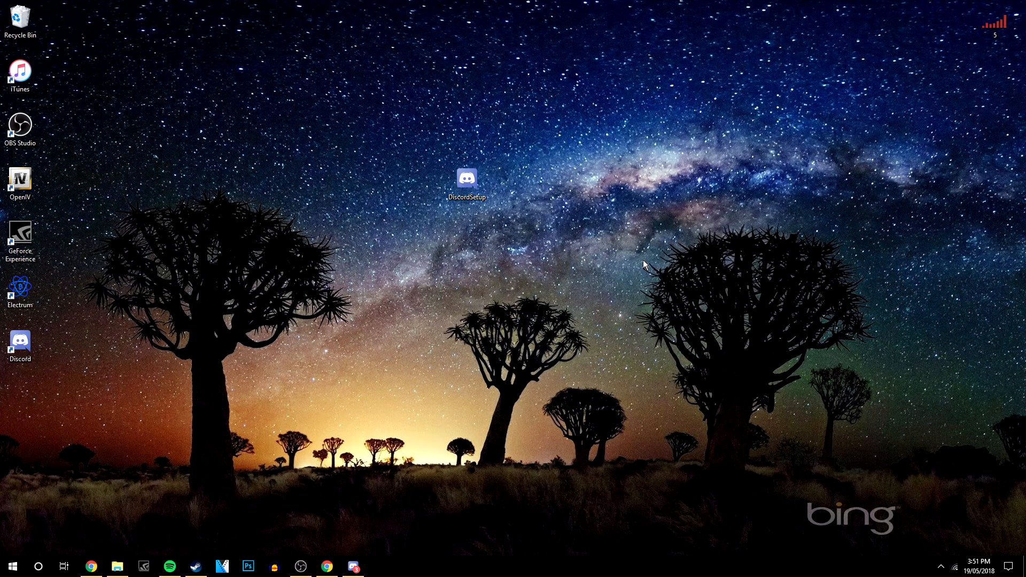